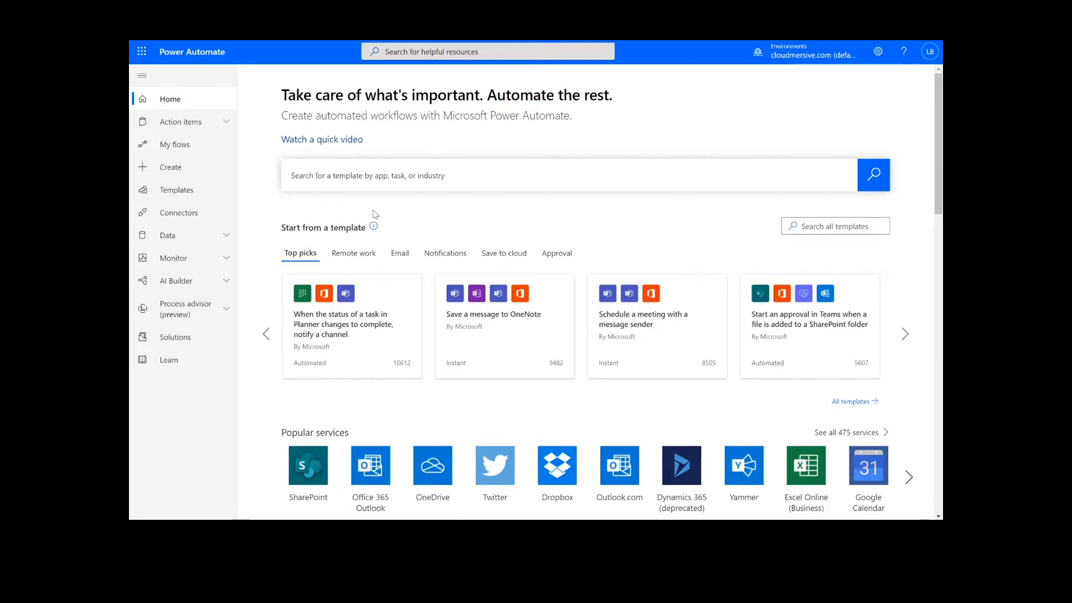
- Create an instant cloud flow named 'Encrypt and Password Protect PDF' with a manual trigger
click(169, 166)
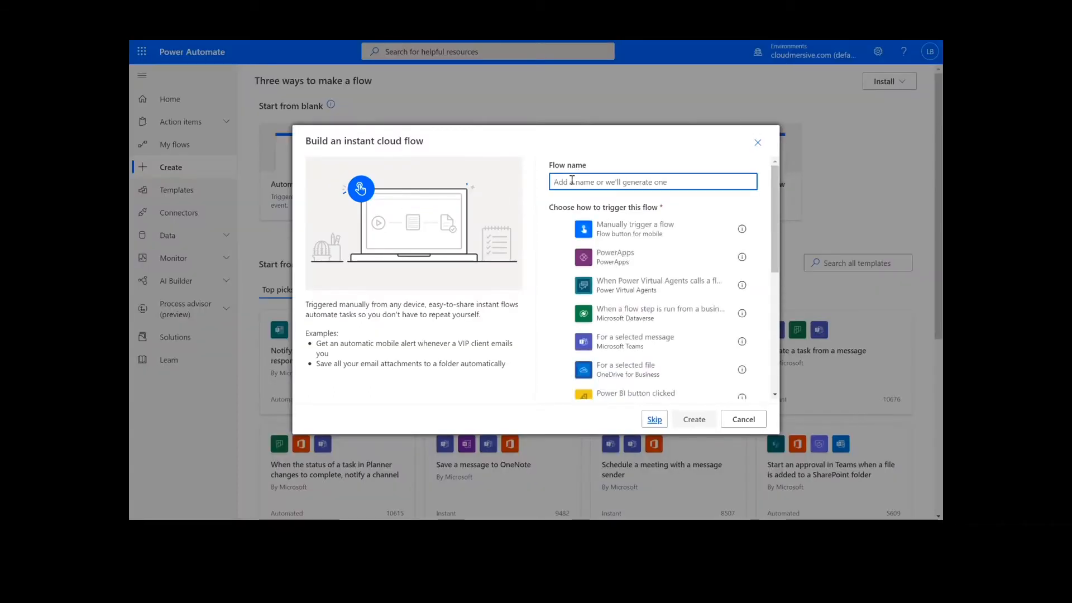
text(Encrypt and Password Protect PDF)
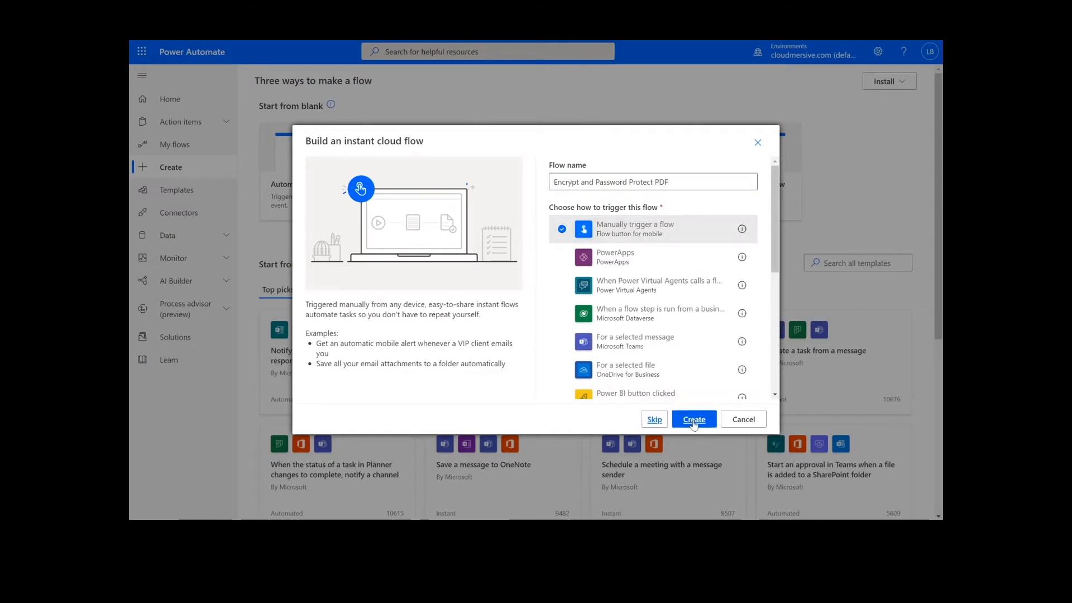
click(693, 419)
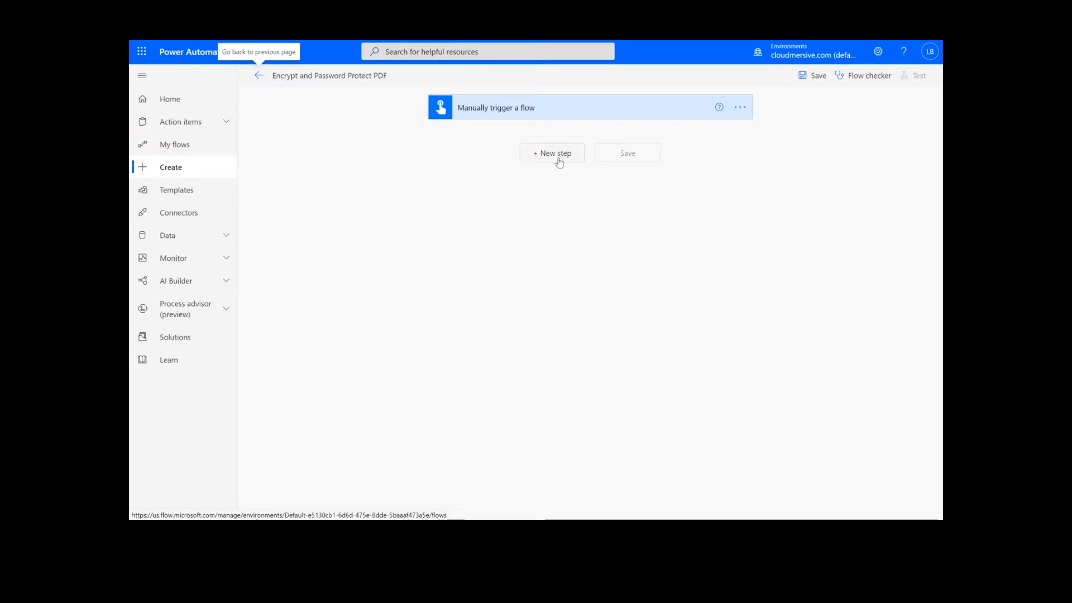
- Add a SharePoint Get file content step on the Content Team site, browsing Shared Documents
click(552, 153)
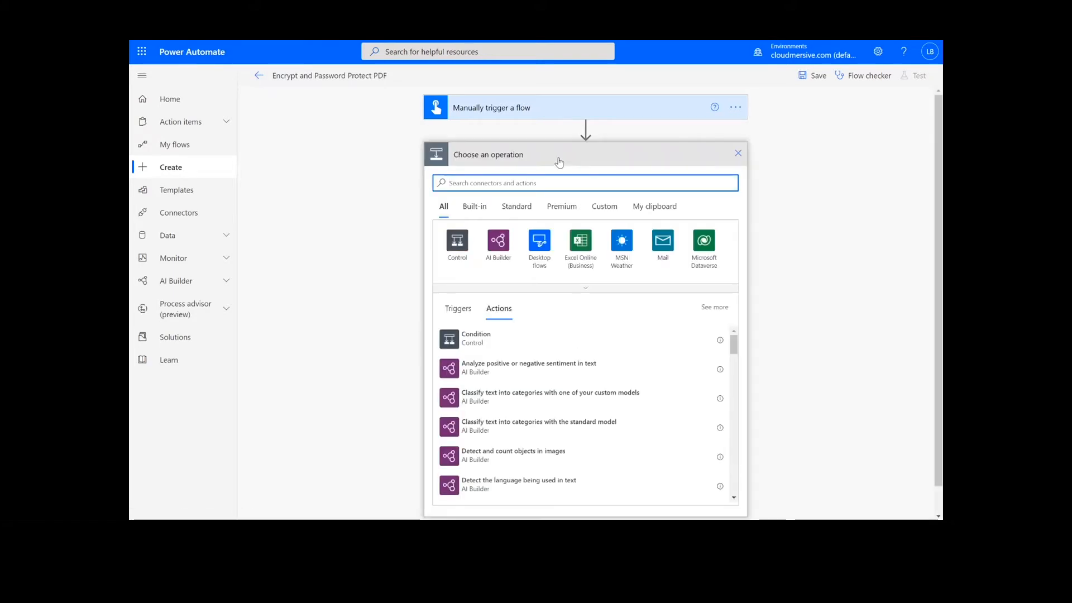
text(shar)
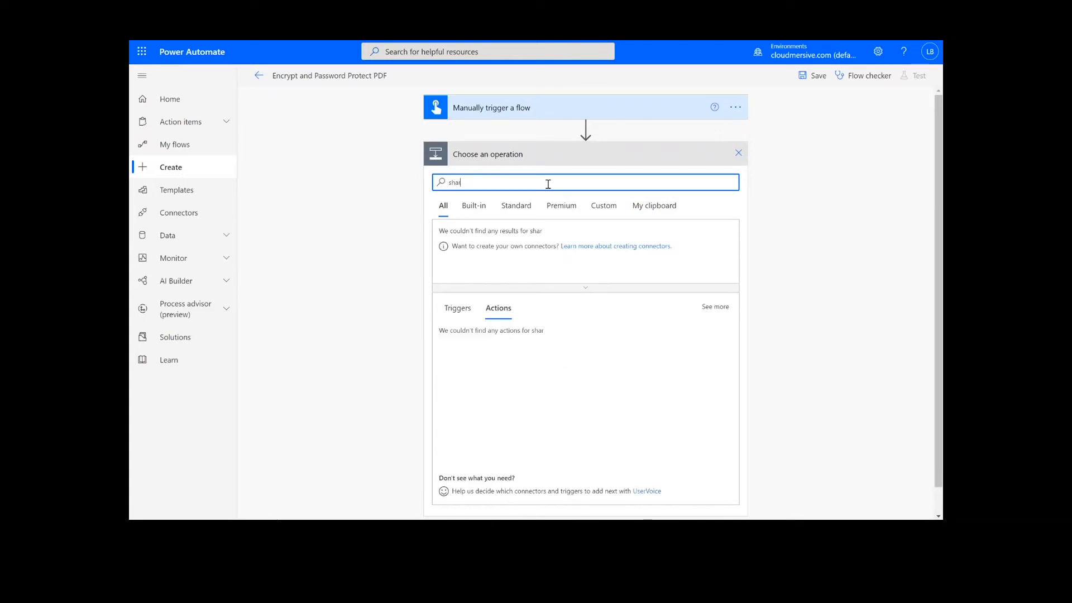
text(sharepoint get file content)
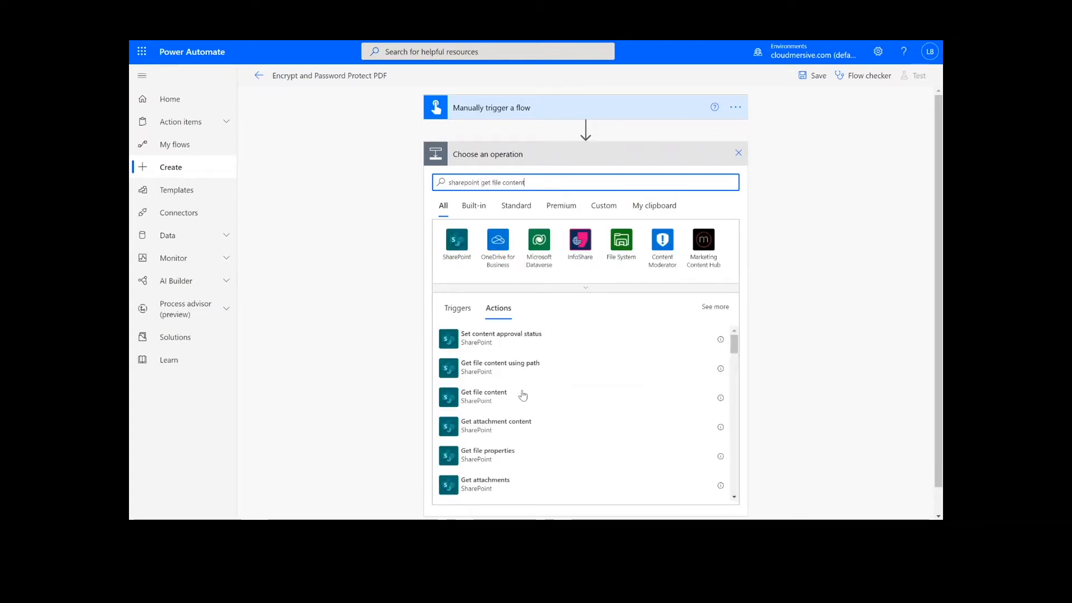
click(483, 395)
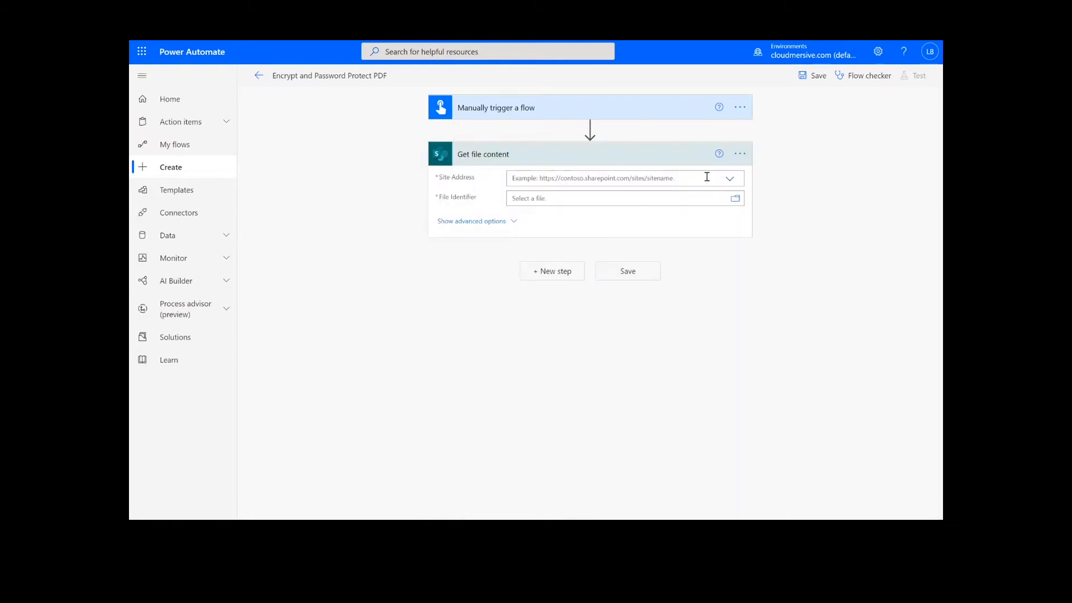
click(729, 178)
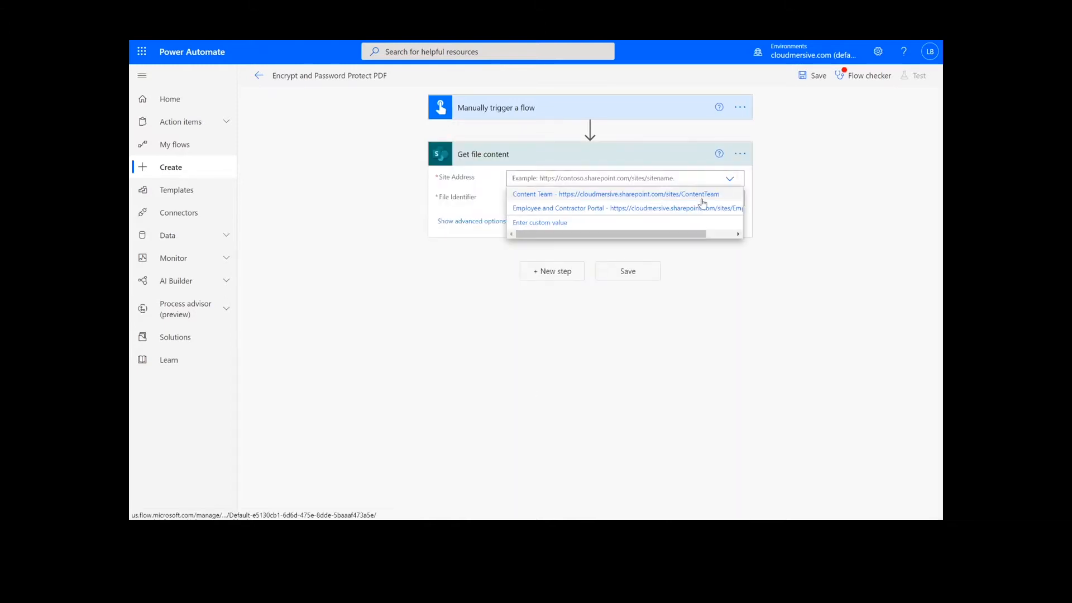
click(615, 193)
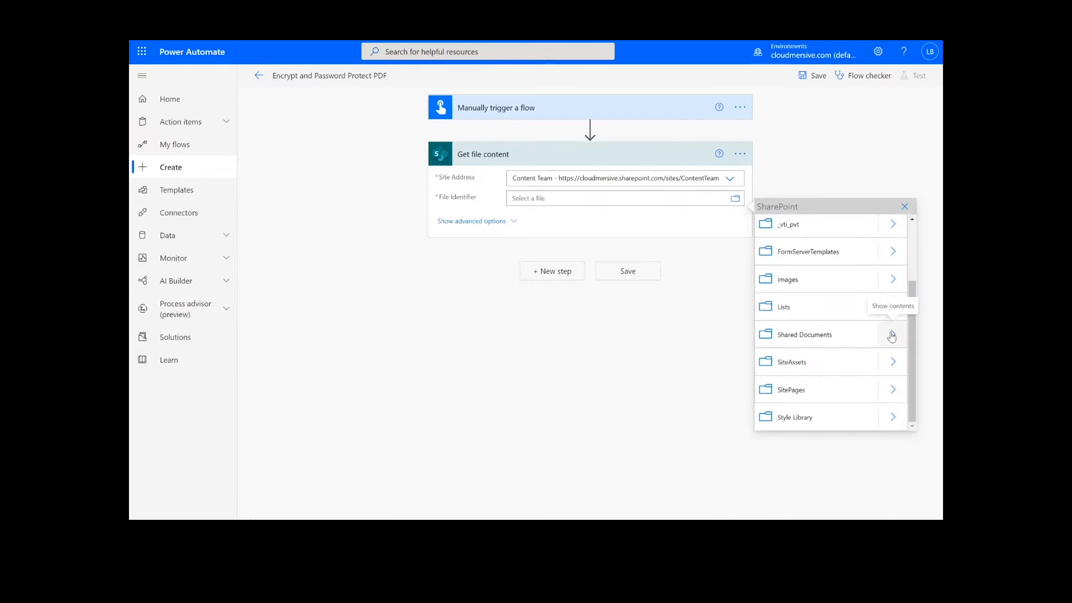
click(891, 335)
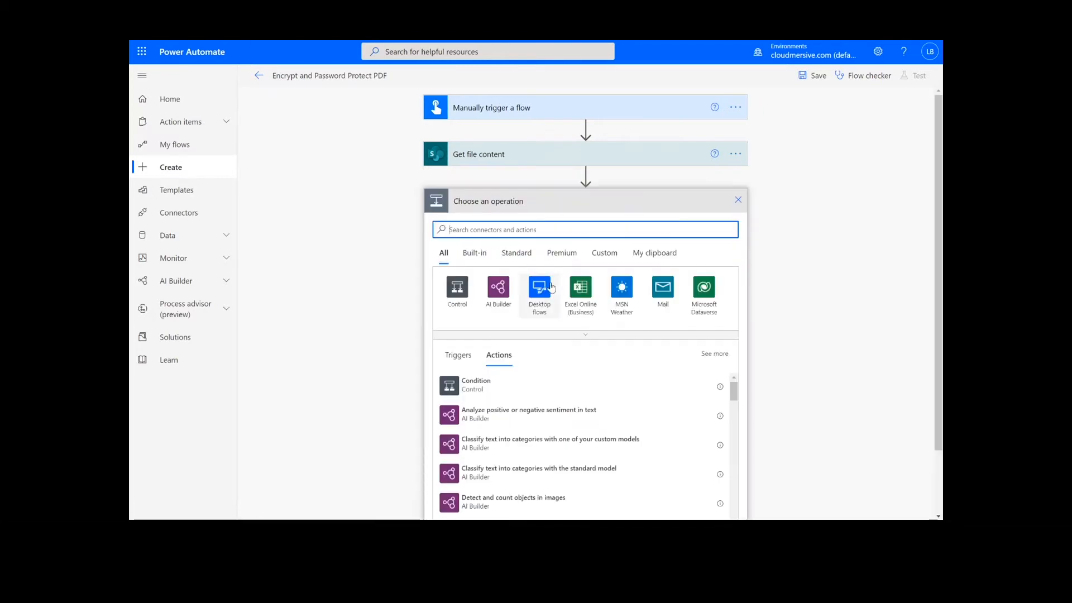
- Add the Cloudmersive PDF encrypt, password-protect and restrict permissions action
text(cloudmersive)
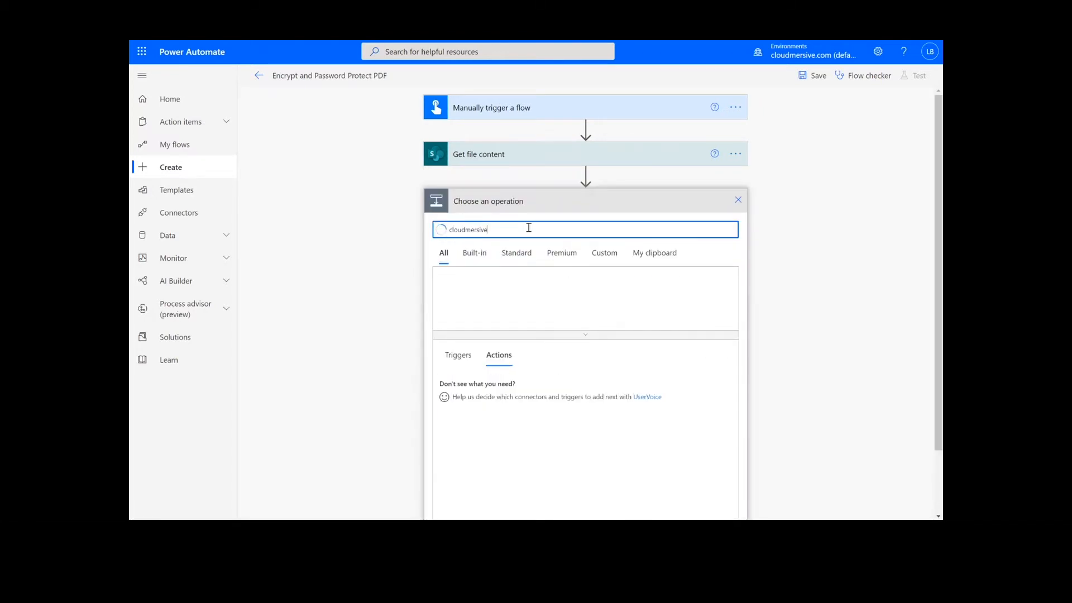
text(cloudmersive)
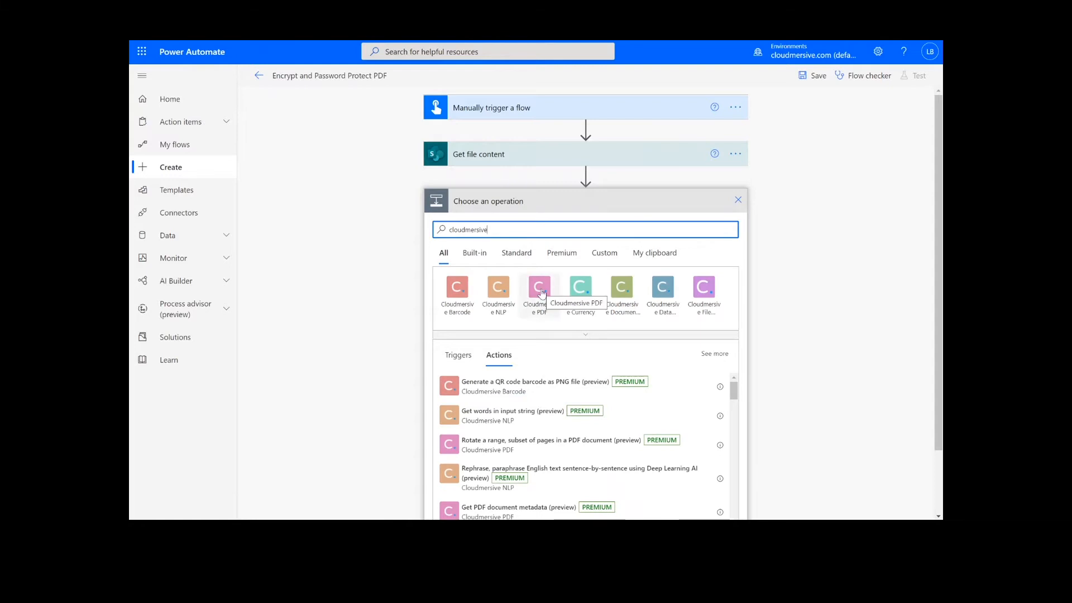
click(539, 290)
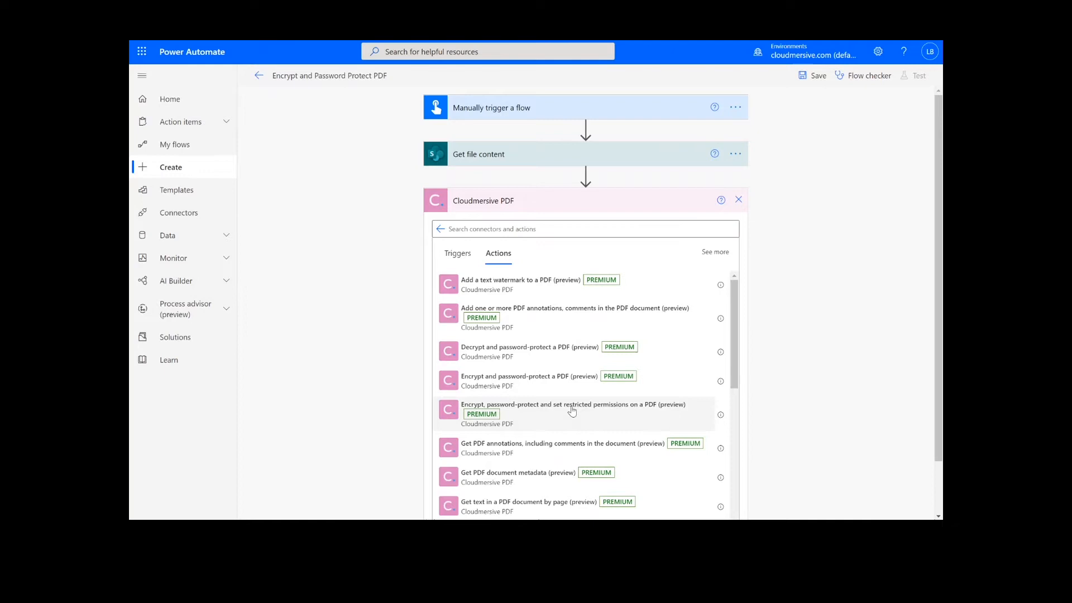
click(571, 409)
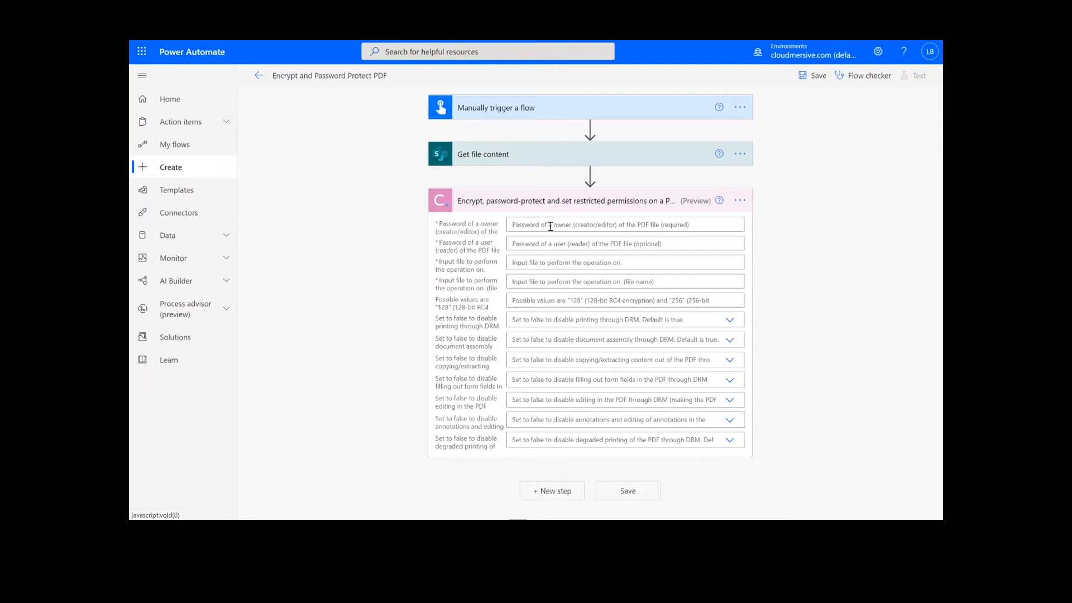
- Enter the owner and user passwords and use SharePoint File Content as the input file
click(622, 224)
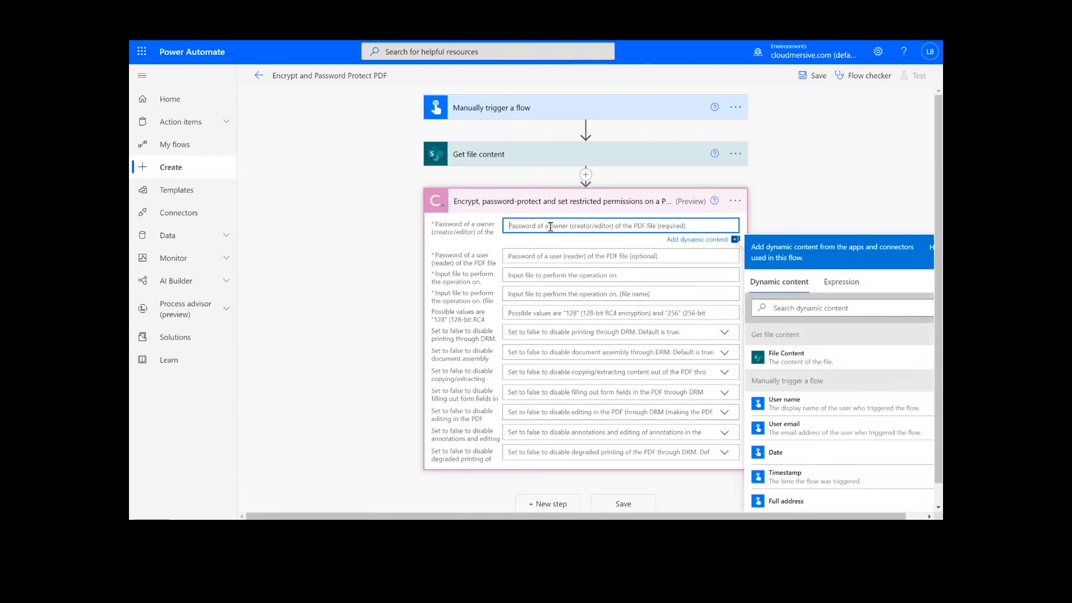
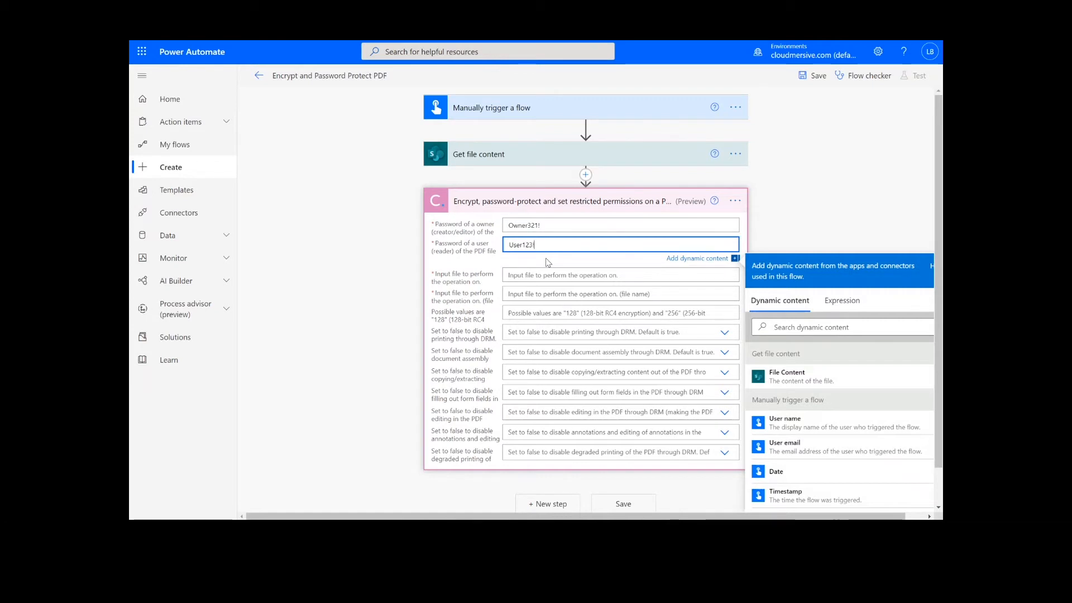
click(619, 264)
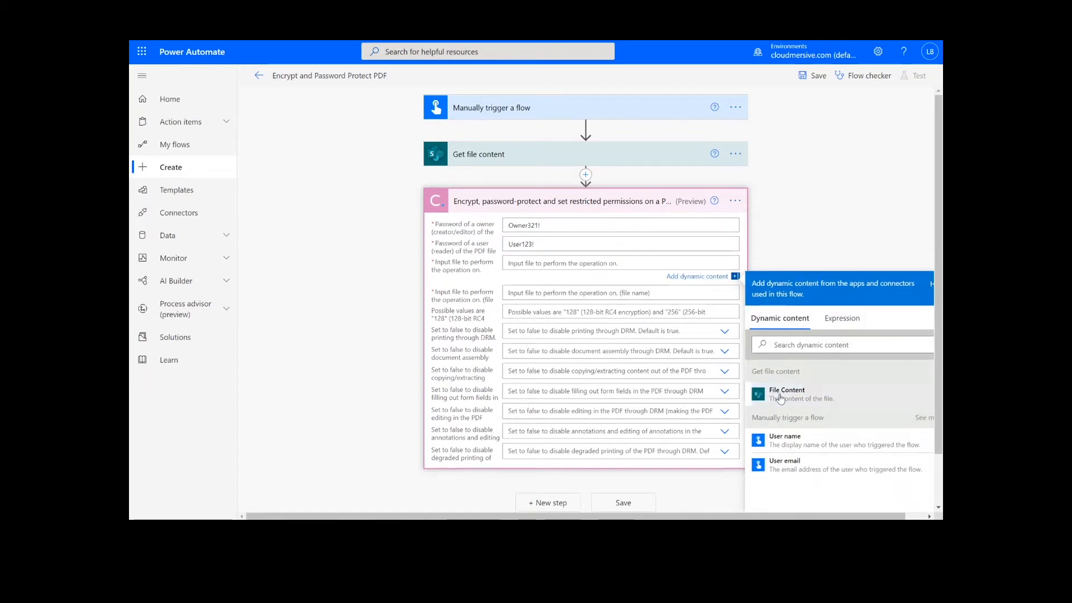
click(786, 394)
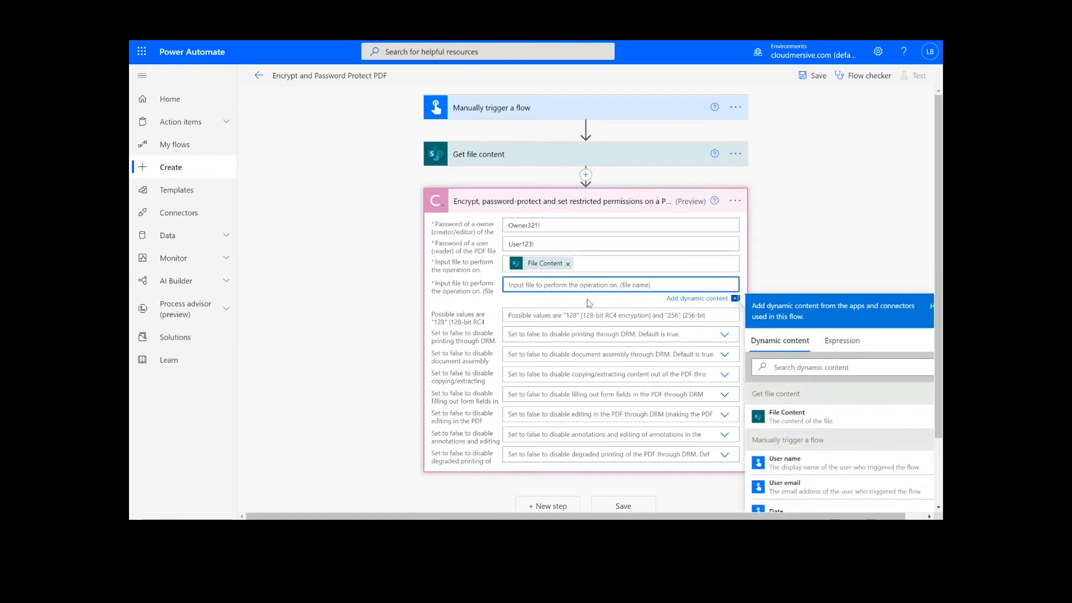
- Name the file Test.pdf and set the encryption key length to 256
text(Test.pdf)
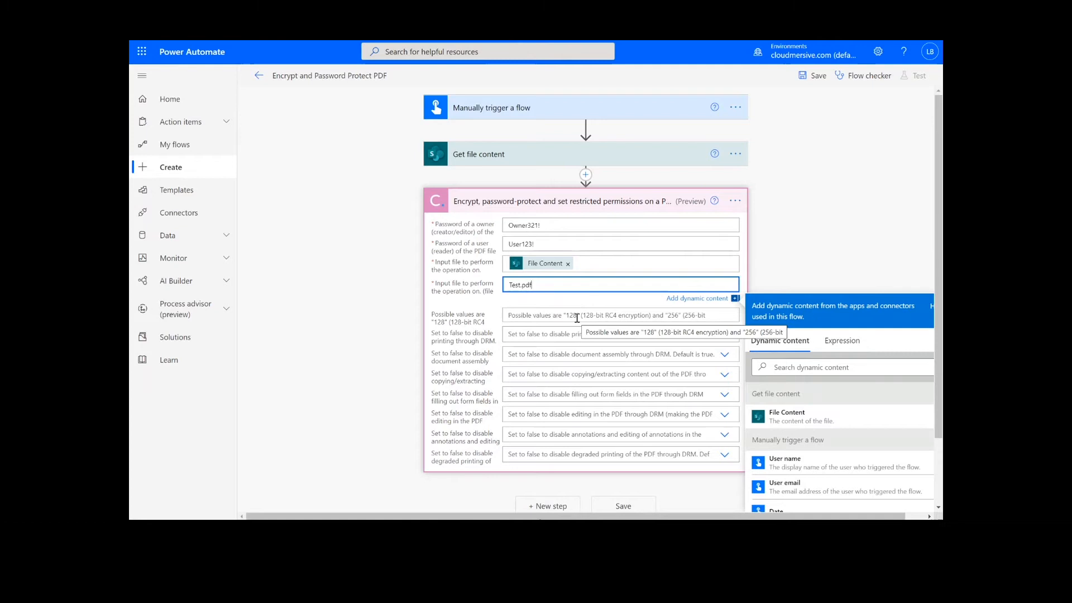
click(618, 303)
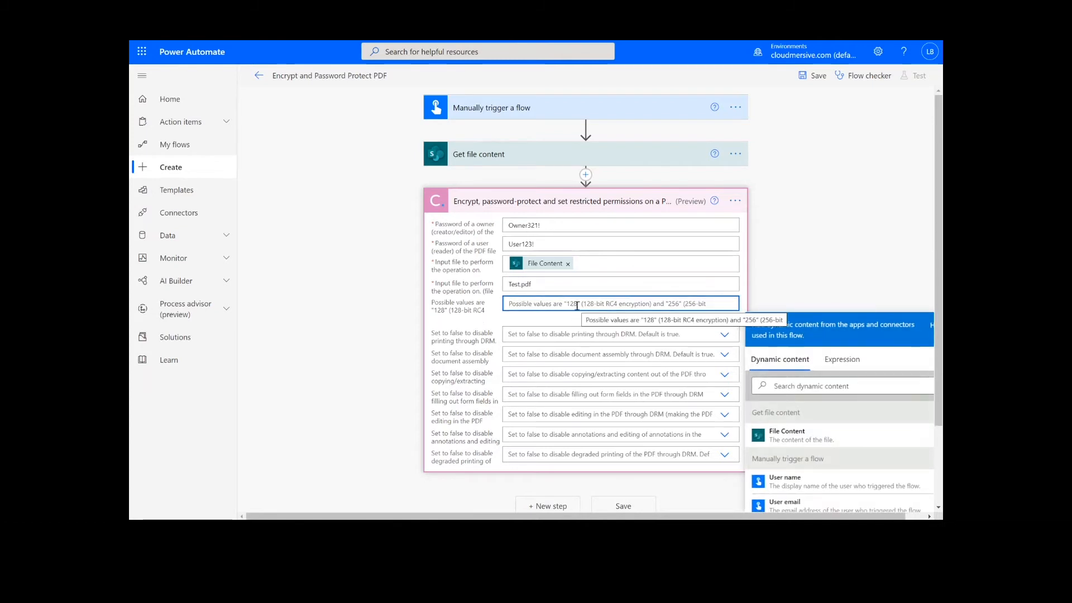
text(256)
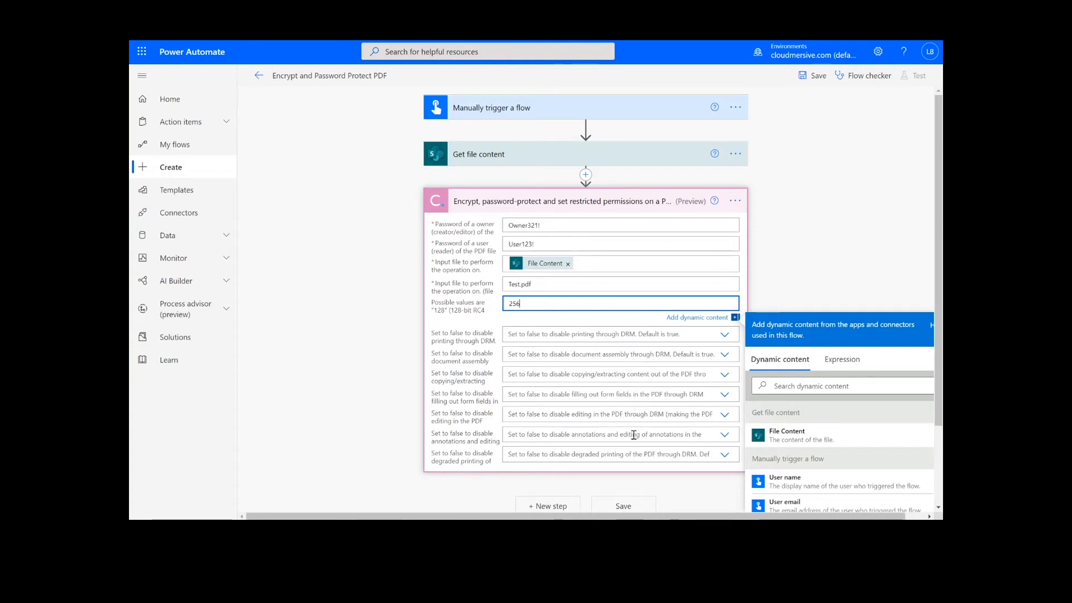
mouse_move(620, 434)
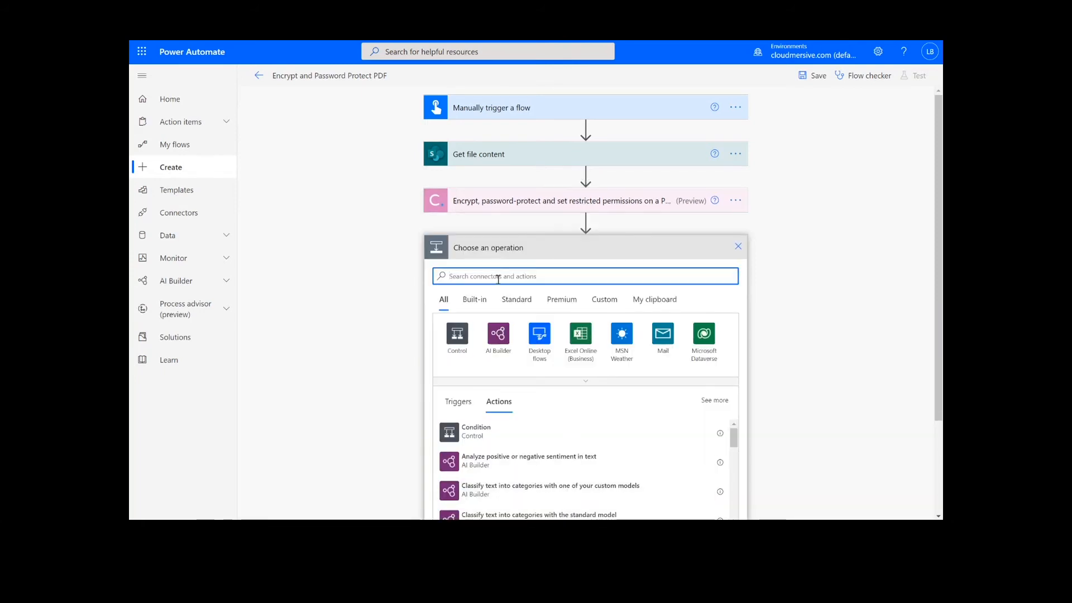
- Add a SharePoint Create file step saving SecureOutput.pdf to Shared Documents/Test Files on Content Team
text(sharepoint create)
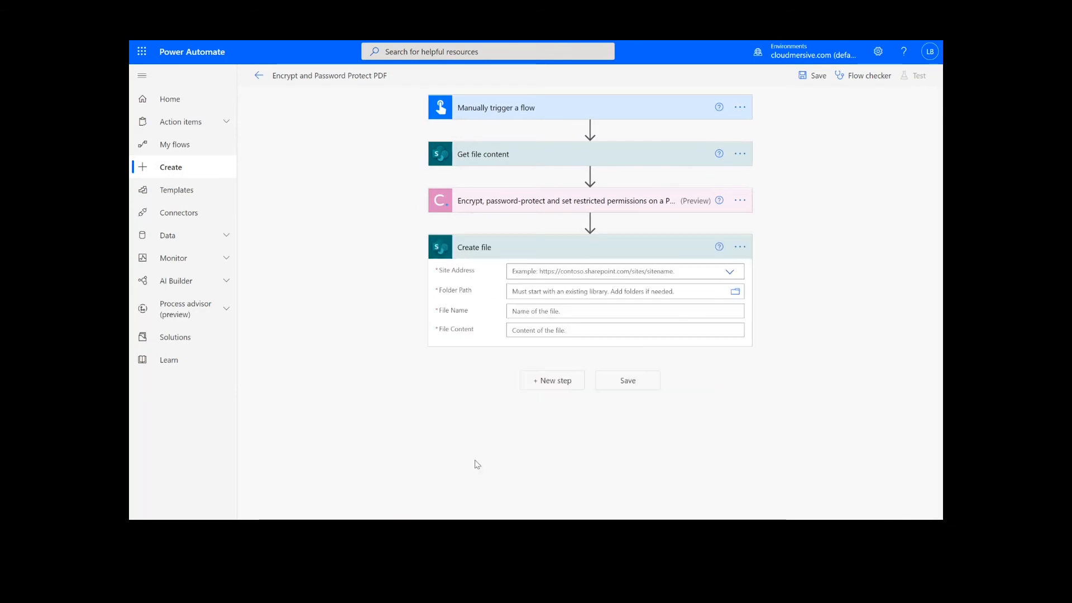
click(728, 270)
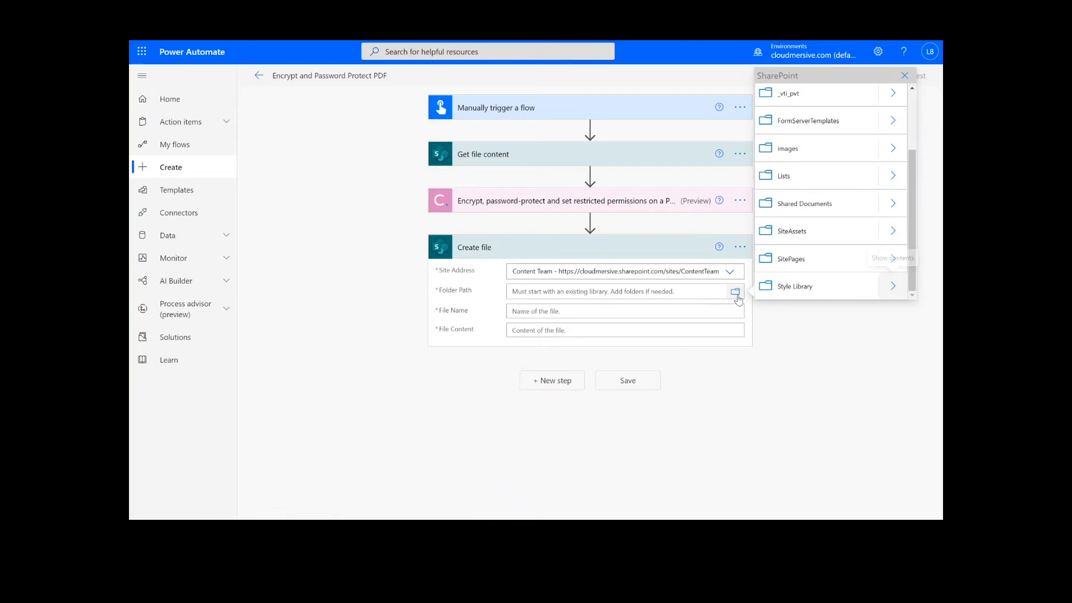
click(803, 203)
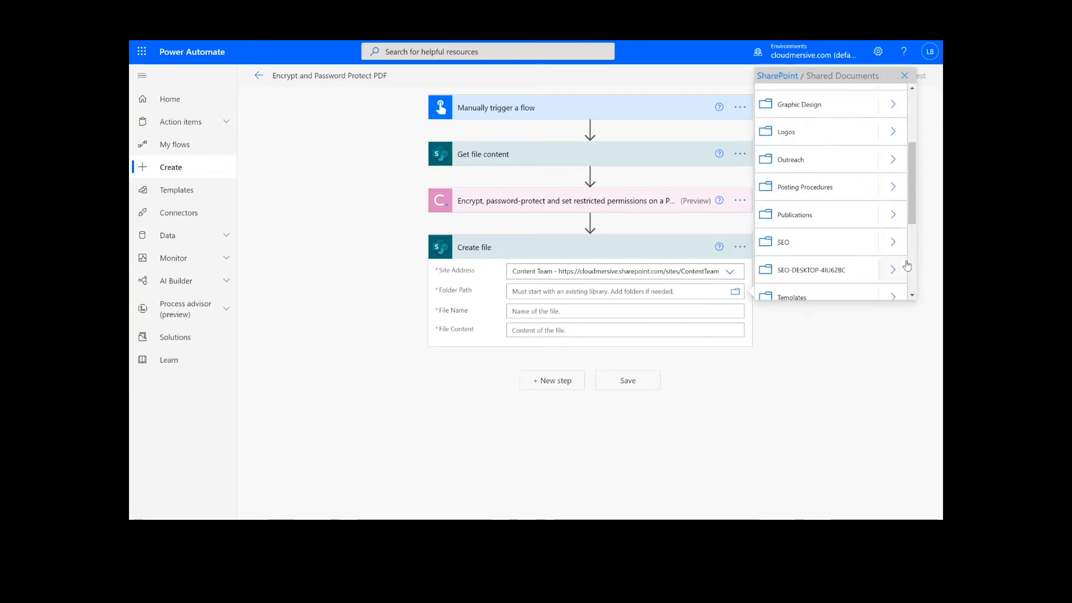
click(618, 321)
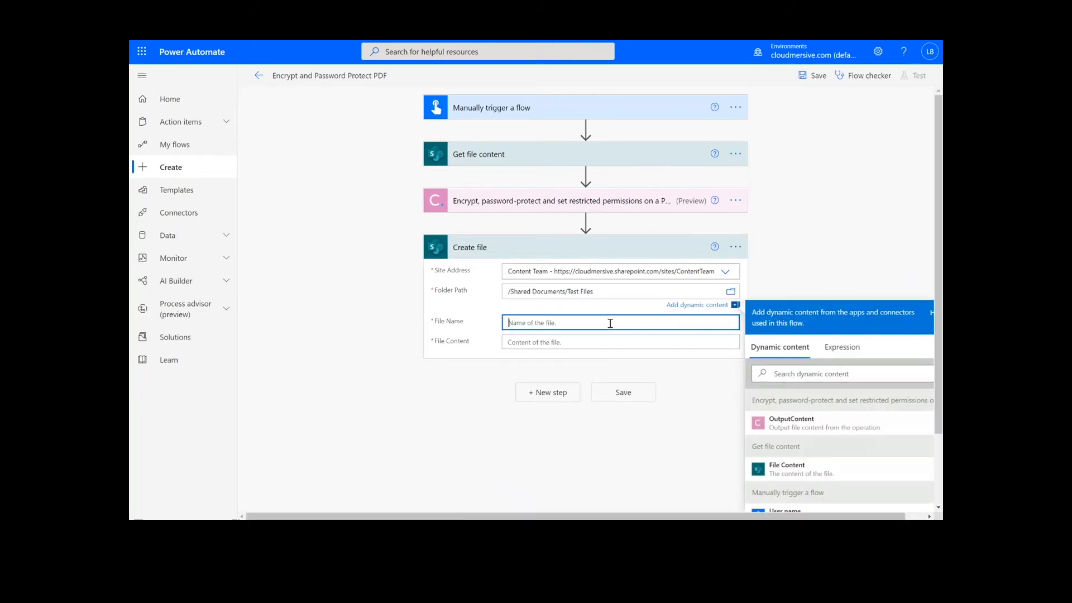
text(SecureOutput.pdf)
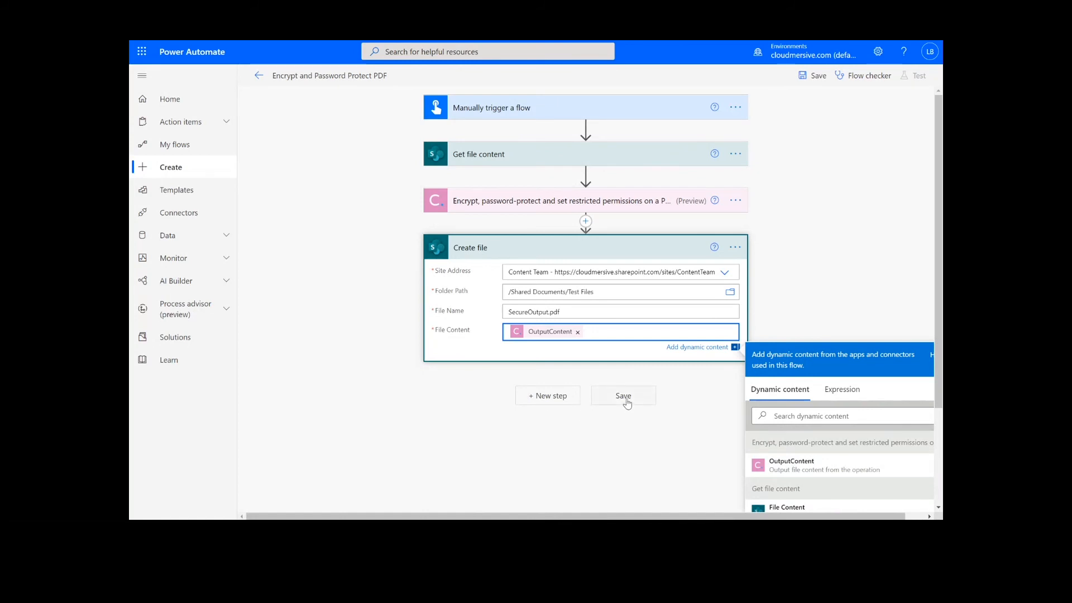
- Save the flow and start testing it
click(622, 395)
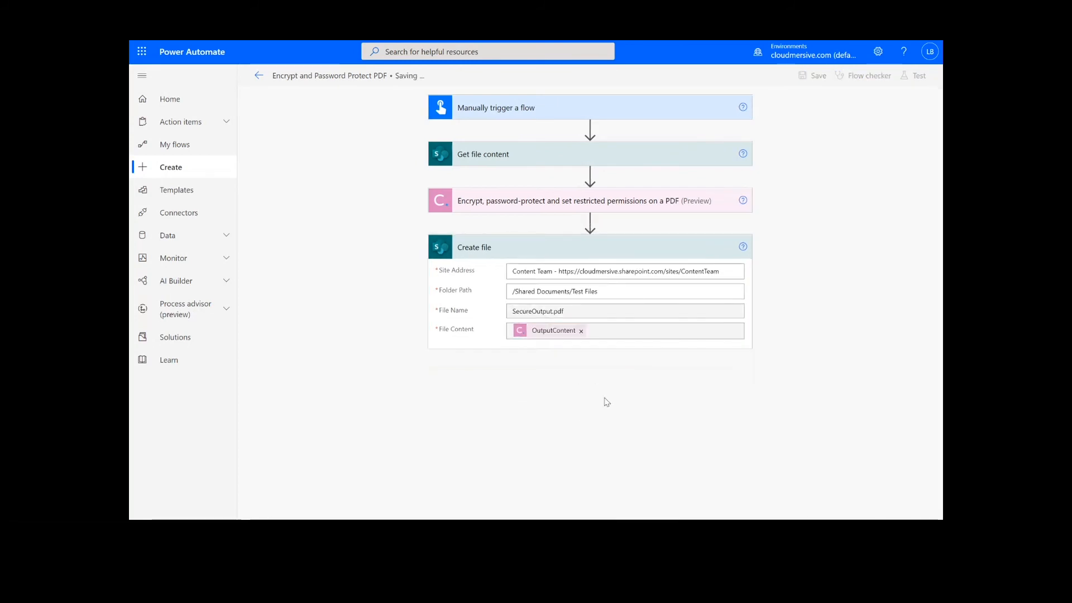
click(817, 75)
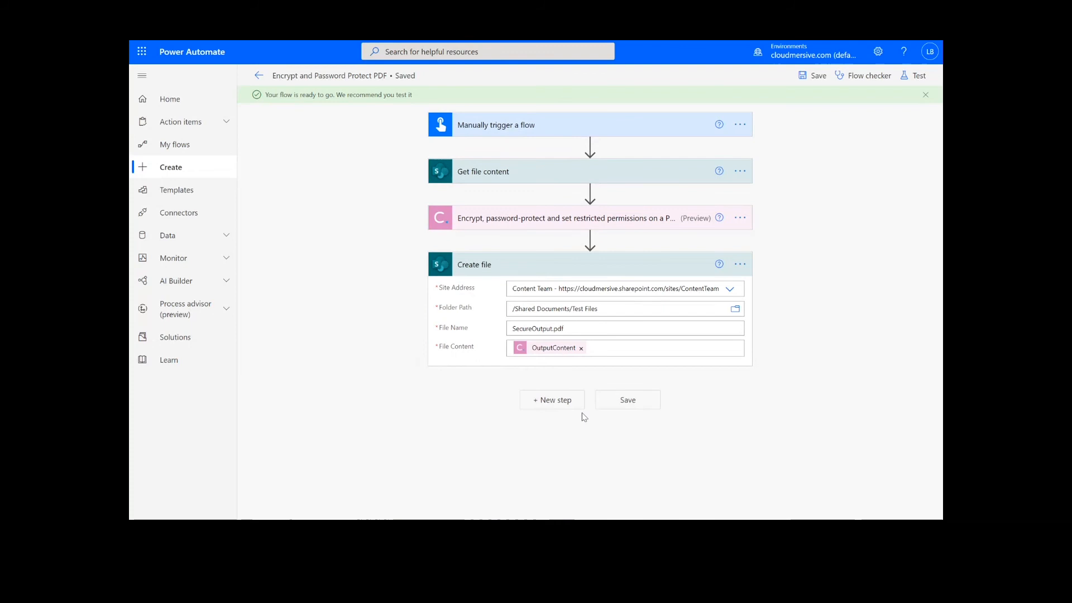
mouse_move(902, 321)
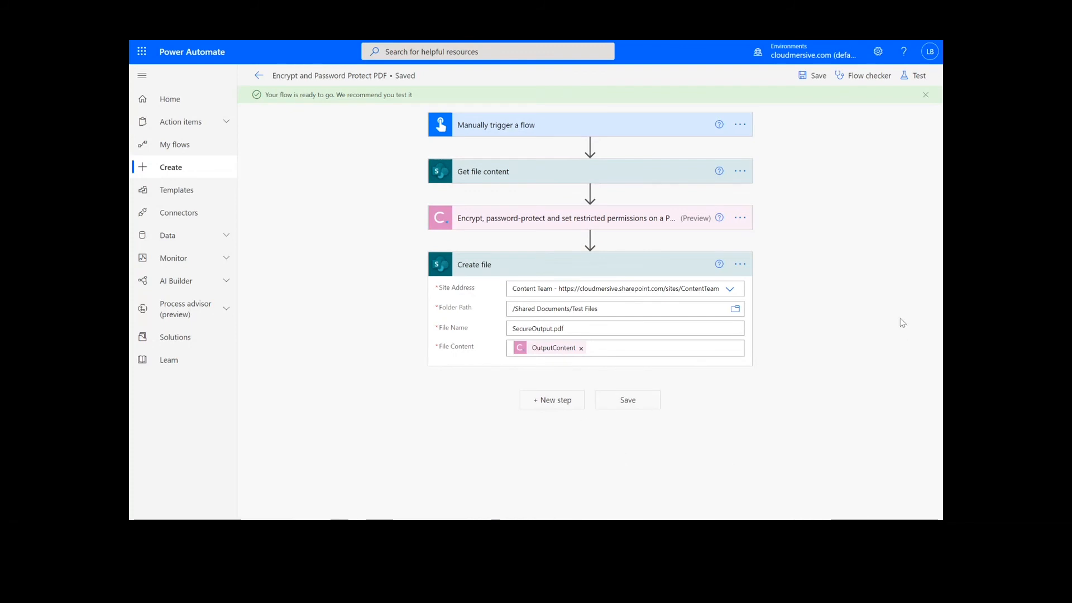
click(917, 75)
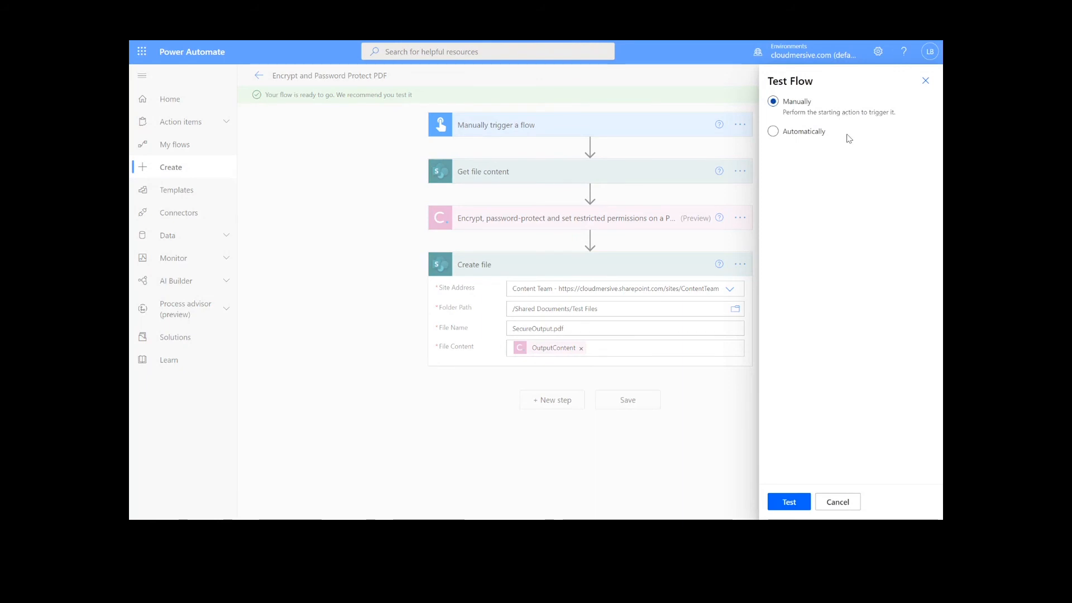
- Run a manual test of the flow and view the run results
click(788, 501)
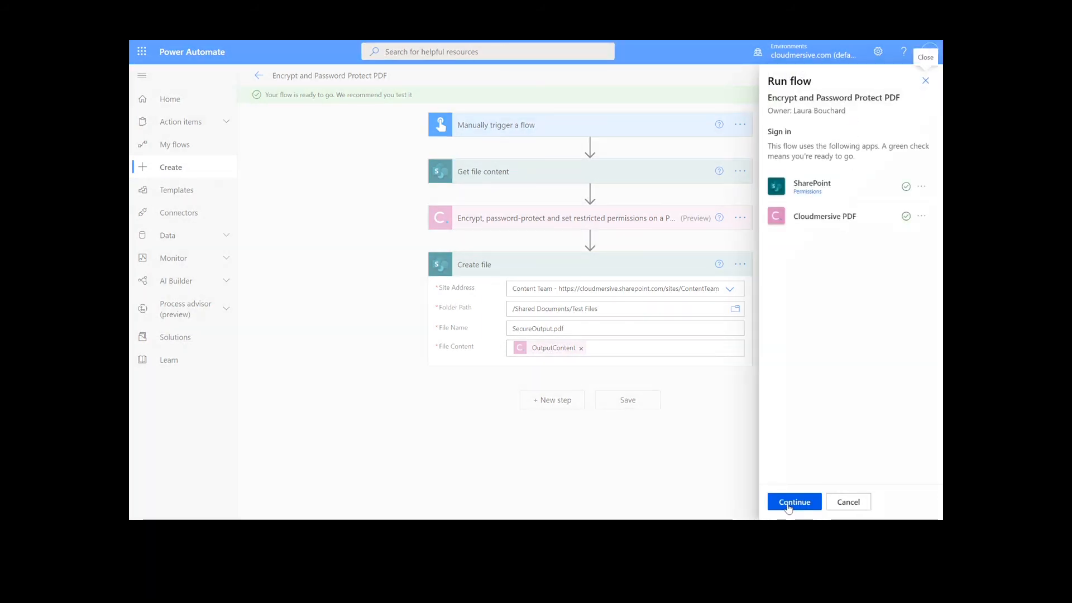
click(793, 501)
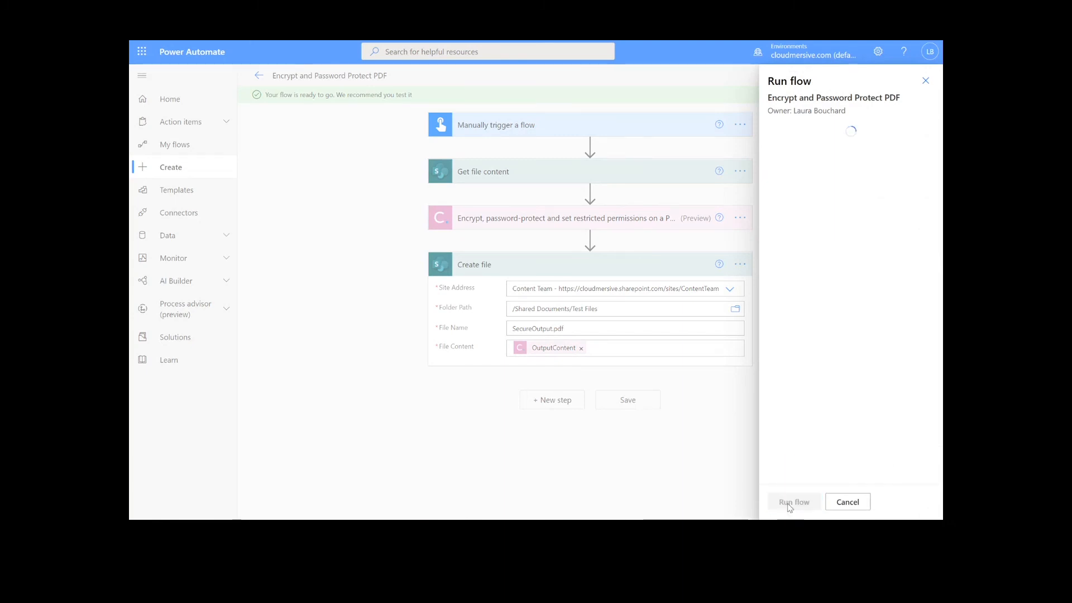
click(793, 501)
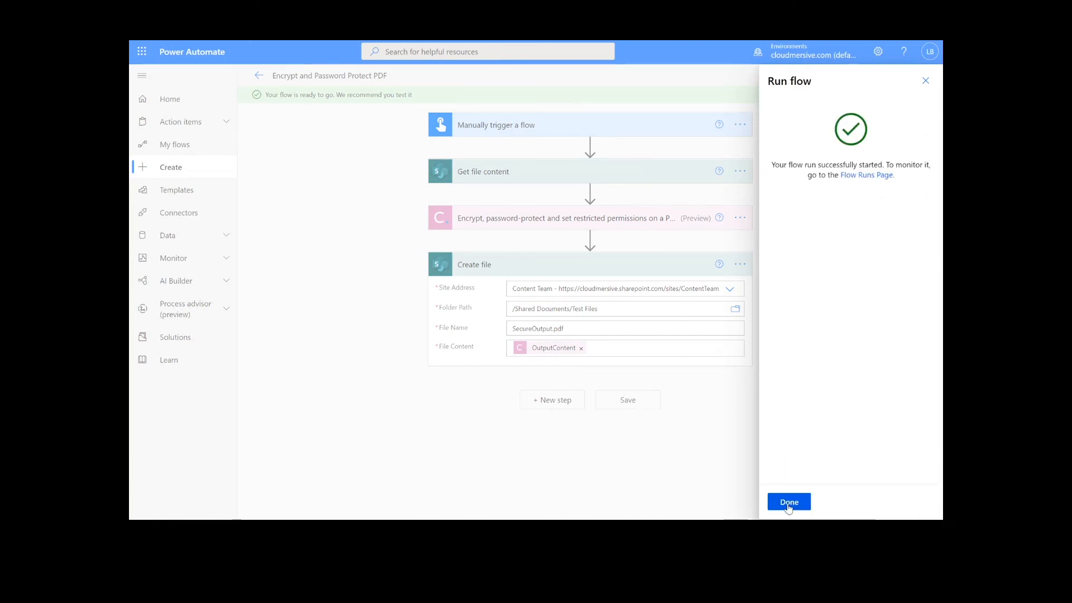
click(789, 501)
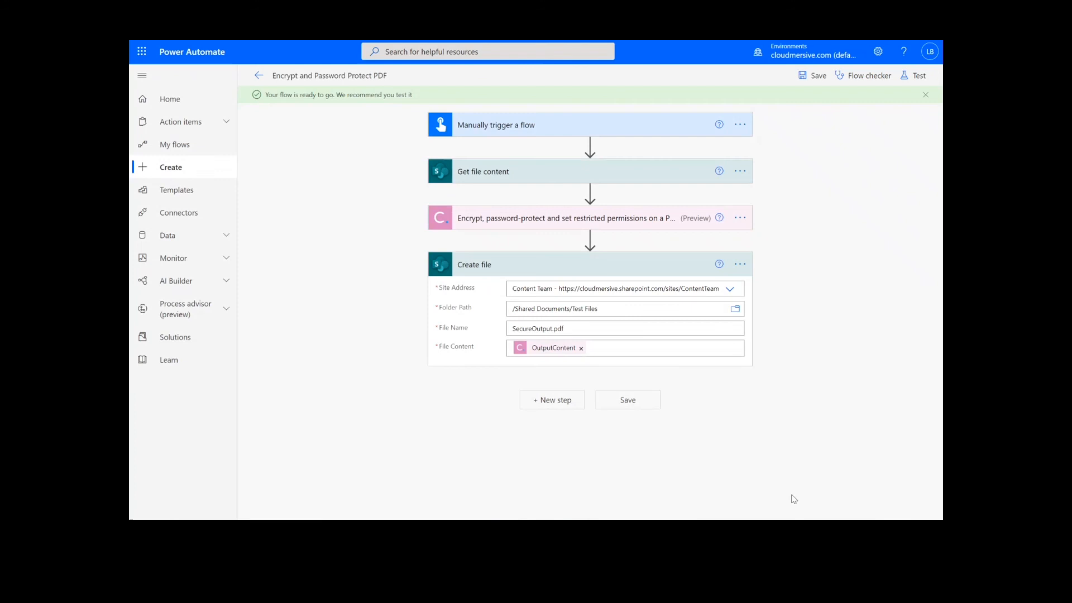
click(917, 75)
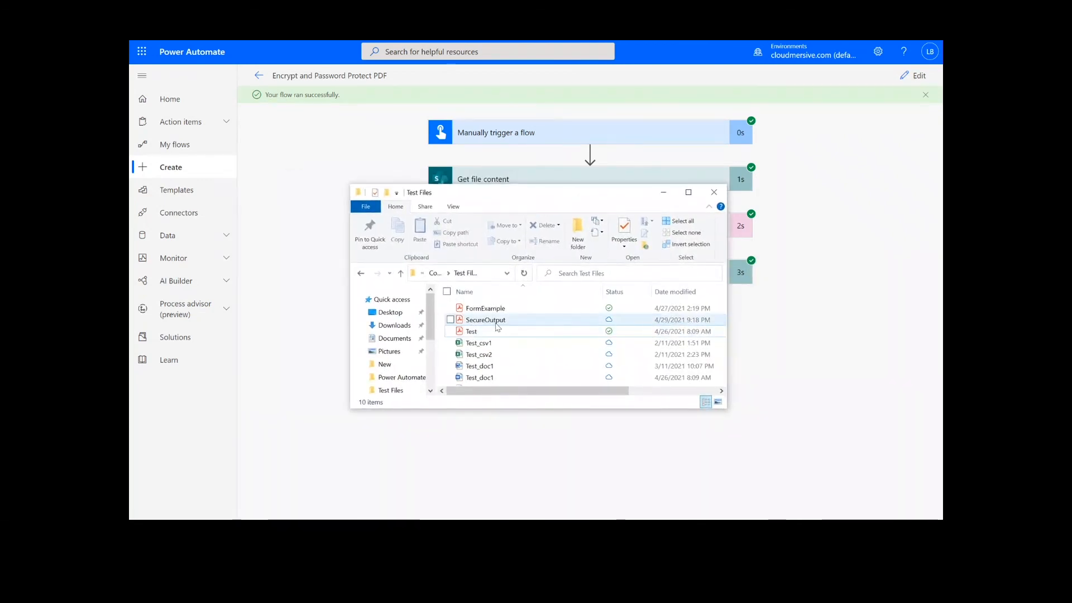
- Check the SecureOutput file in the Test Files folder, then close the Explorer window
double_click(484, 319)
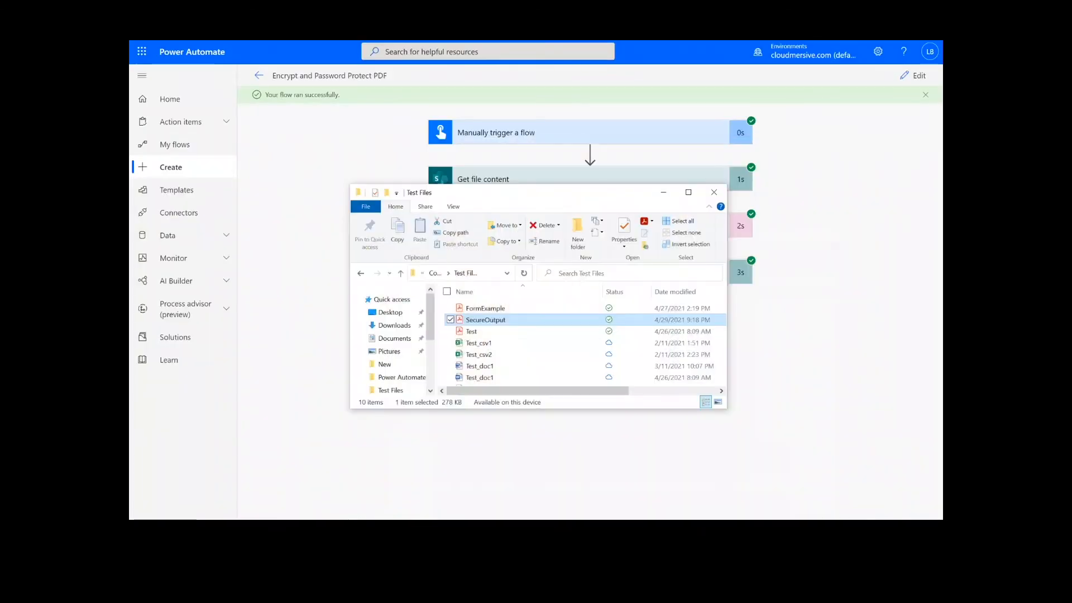
click(713, 192)
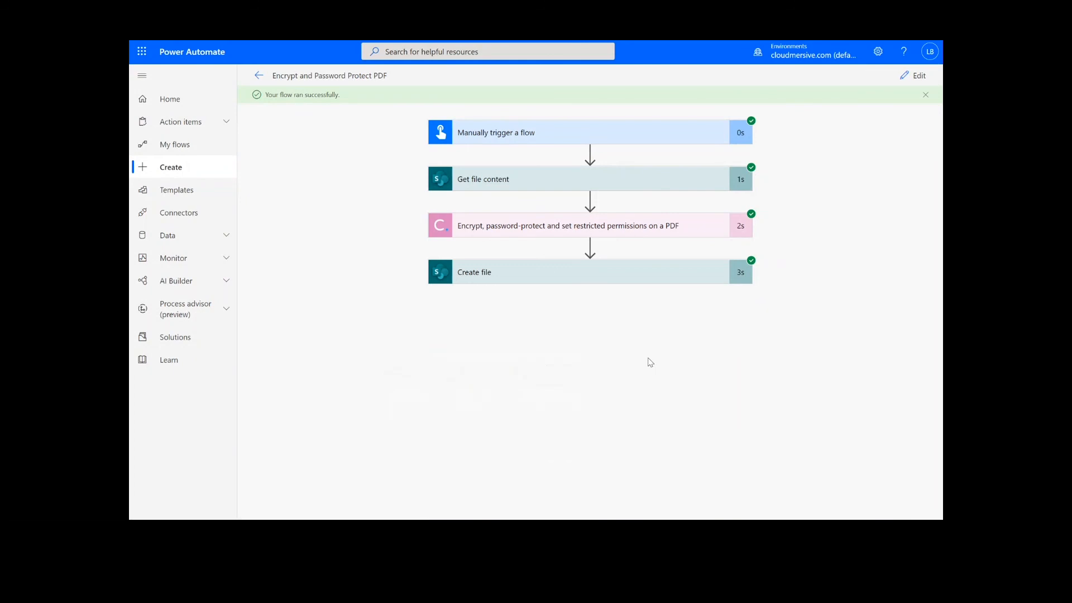
mouse_move(614, 303)
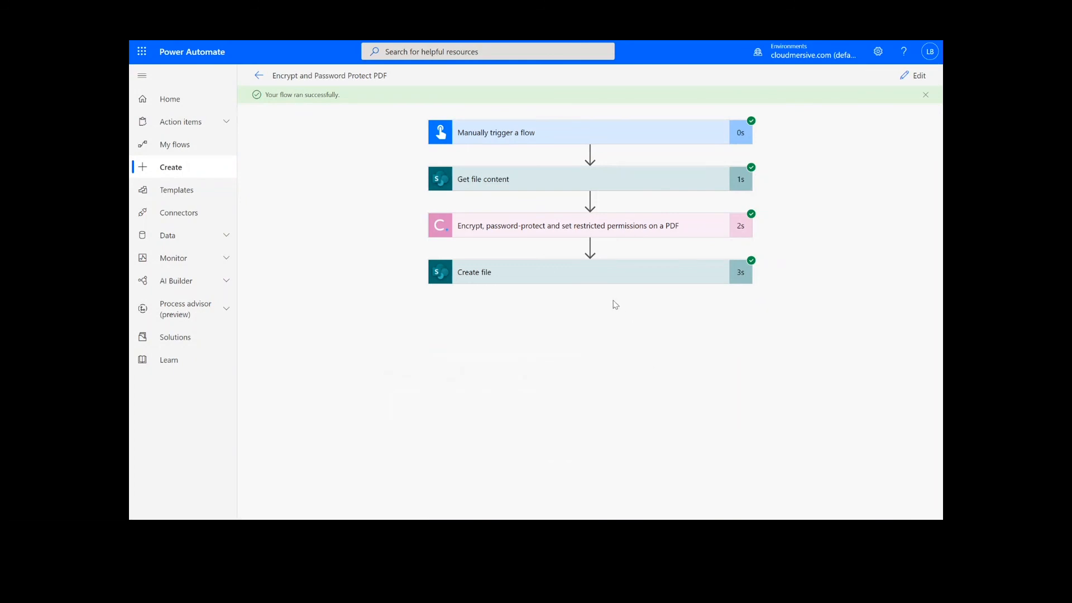